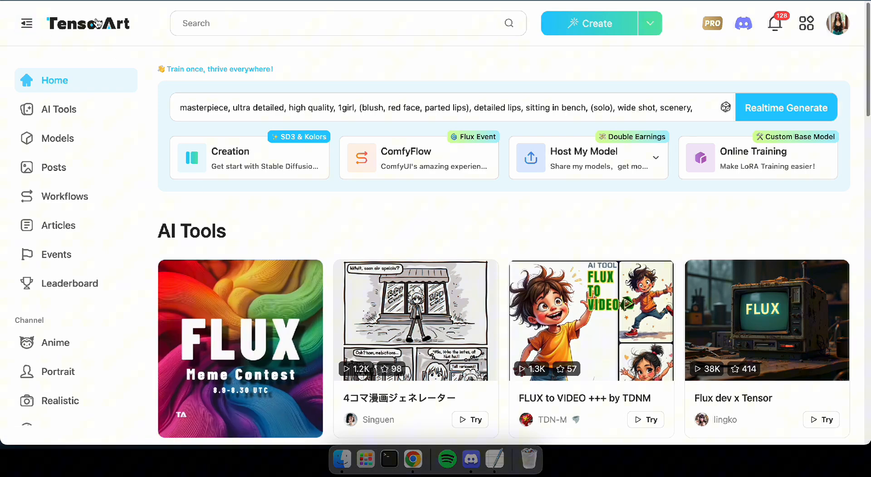
mouse_move(780, 162)
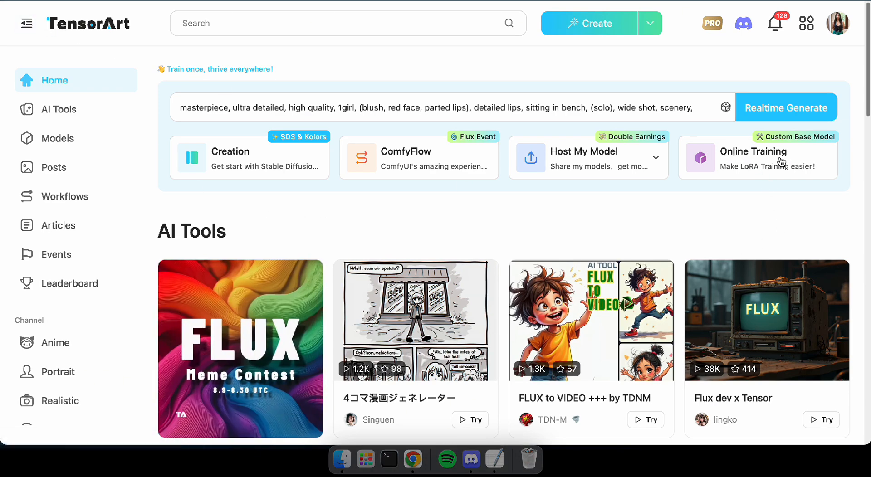
mouse_move(797, 162)
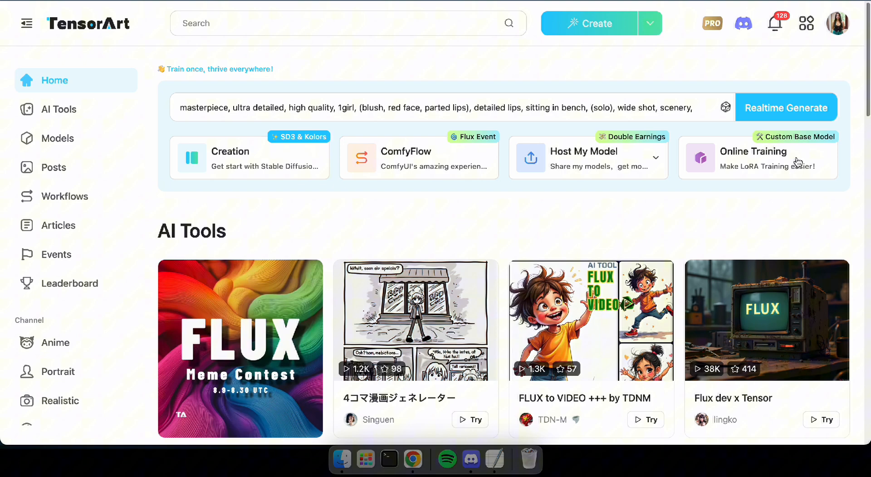
Step: Begin online LoRA training with the Standard theme and HunyuanDiT (1.2) as base model
left_click(756, 157)
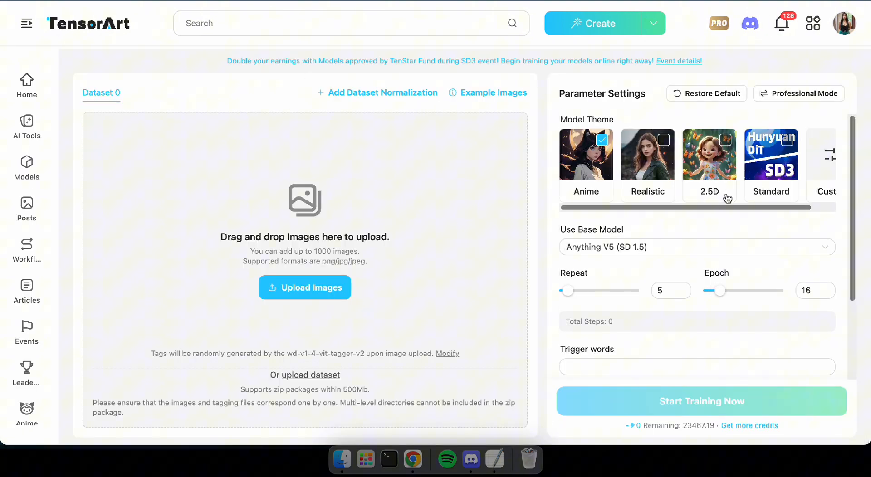
mouse_move(789, 149)
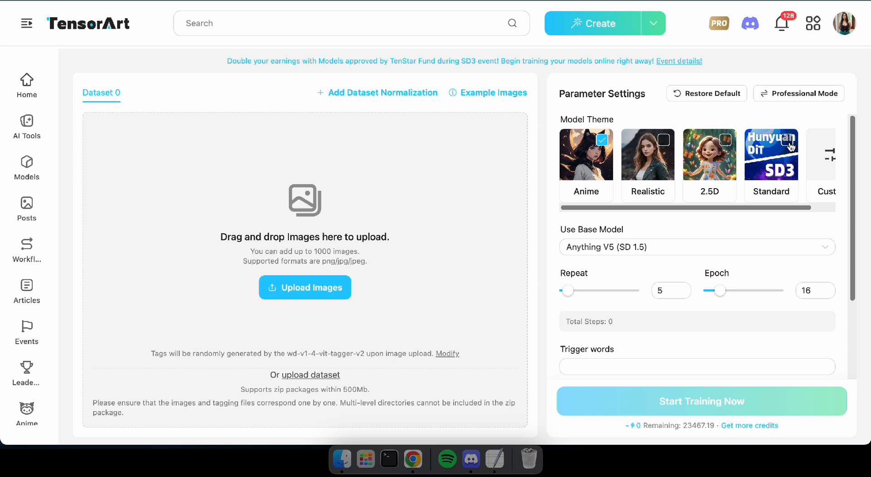
left_click(771, 154)
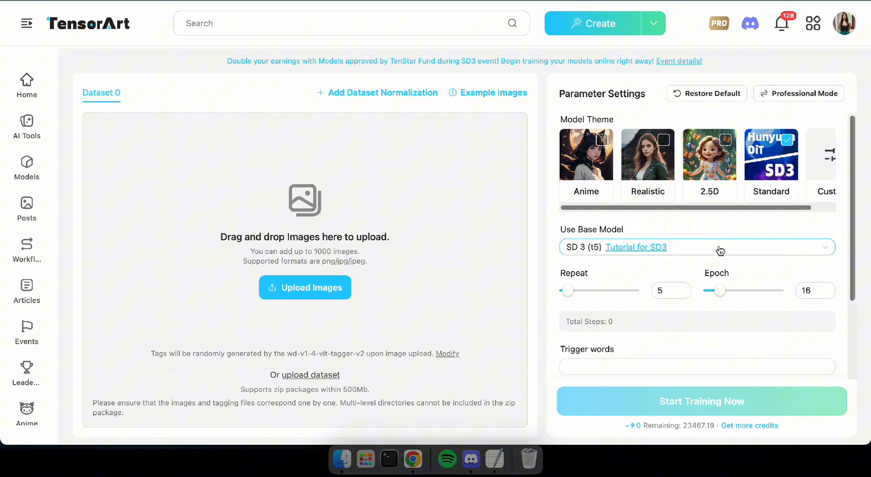
left_click(697, 247)
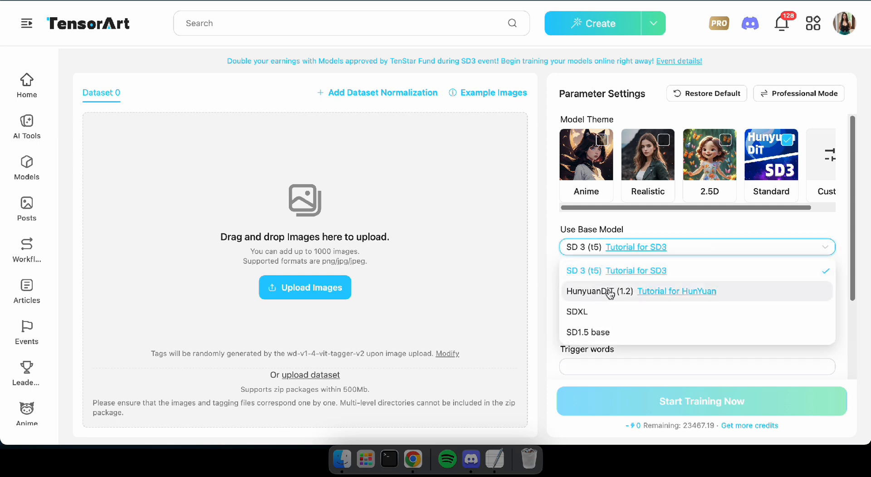
left_click(600, 291)
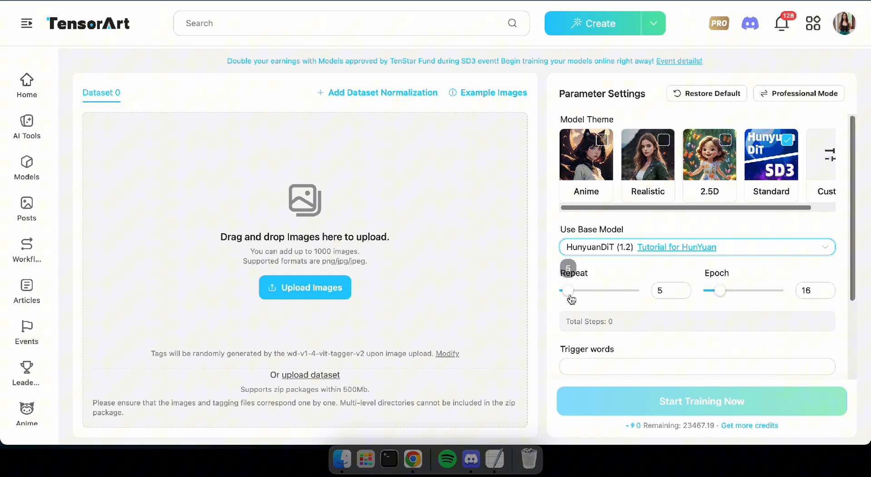
mouse_move(283, 369)
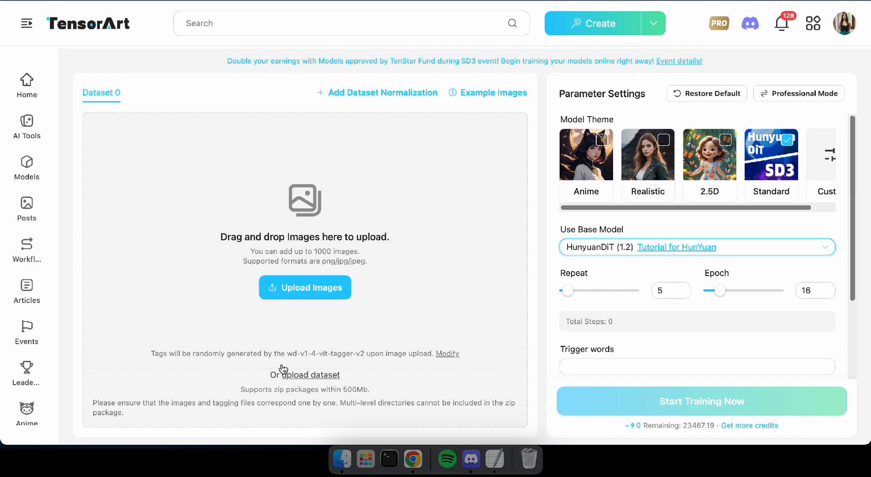
mouse_move(123, 406)
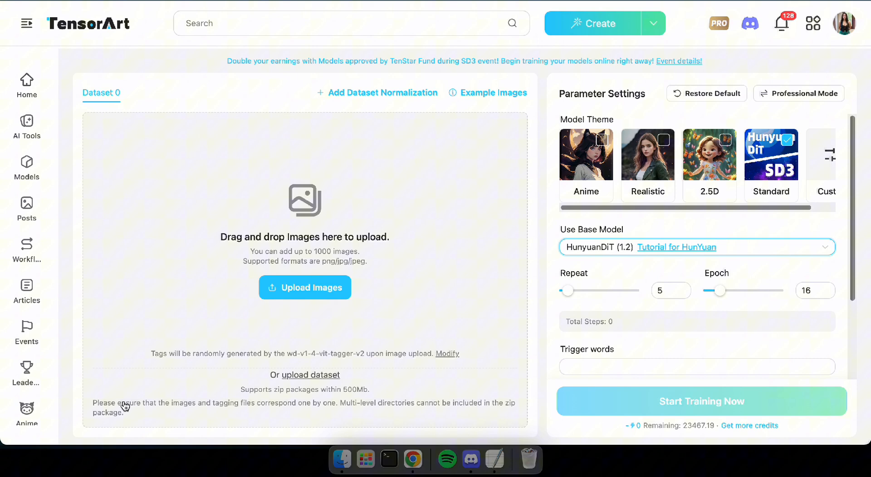
mouse_move(323, 365)
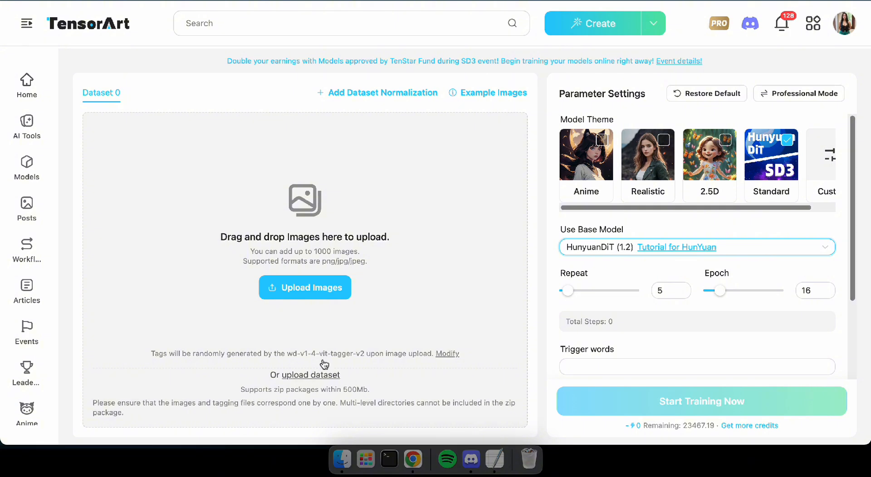
mouse_move(157, 367)
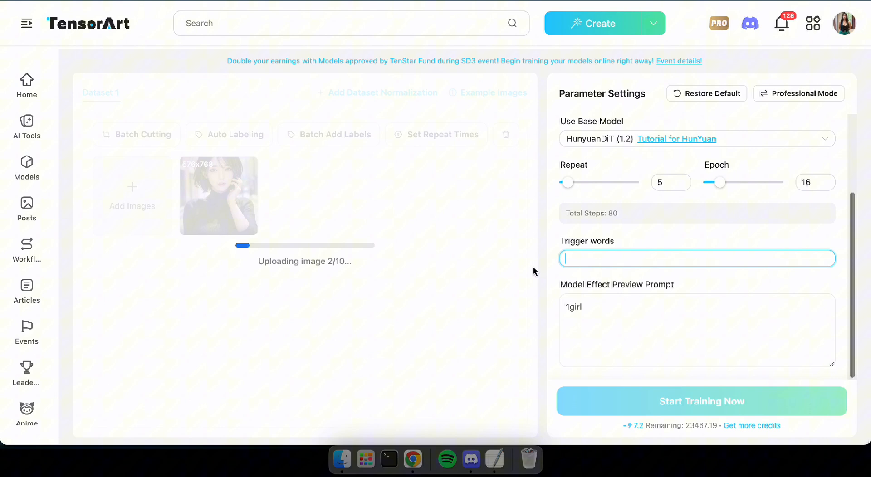
mouse_move(670, 254)
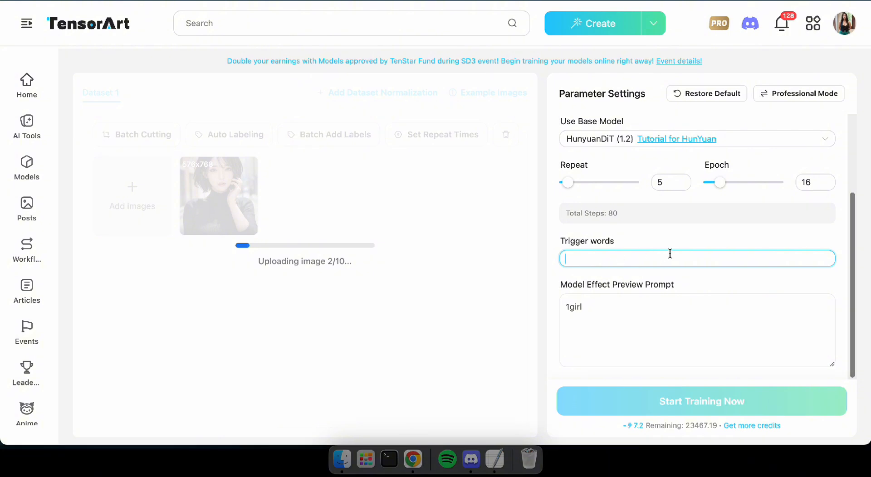
Step: Set the trigger words to 1girl and short_hair, then bring up the TextEdit notes
type("1girl")
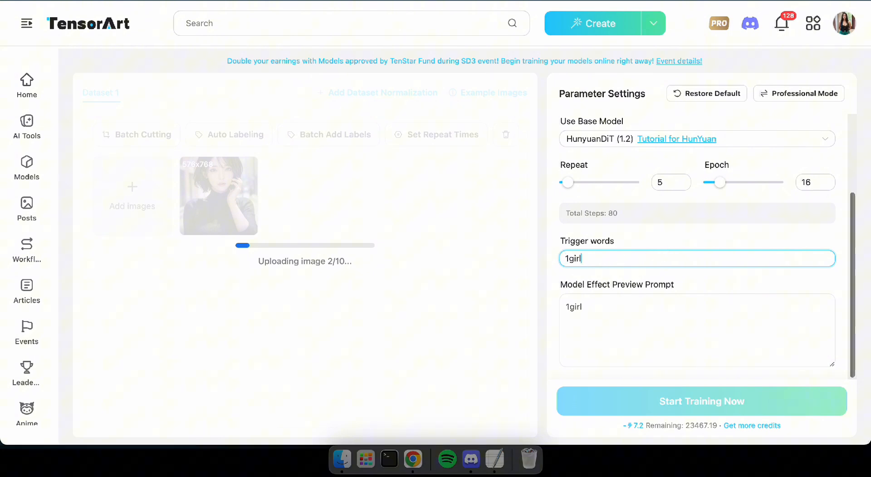
type("short_hair")
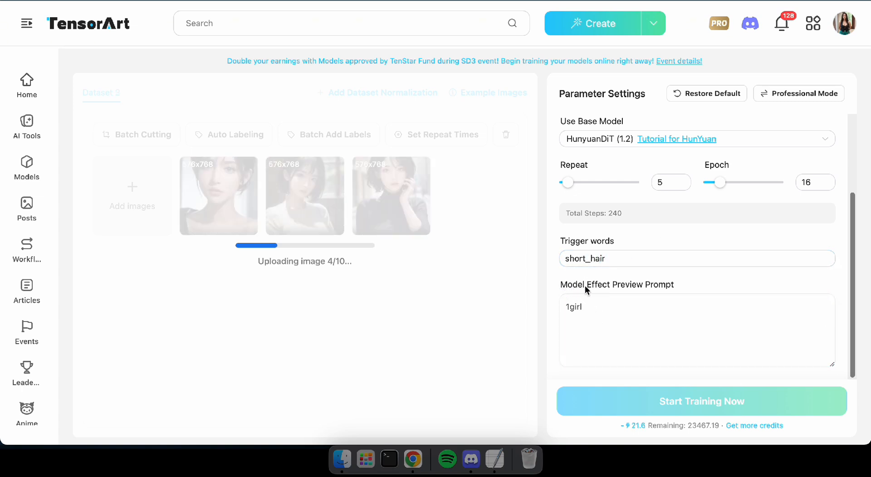
mouse_move(489, 450)
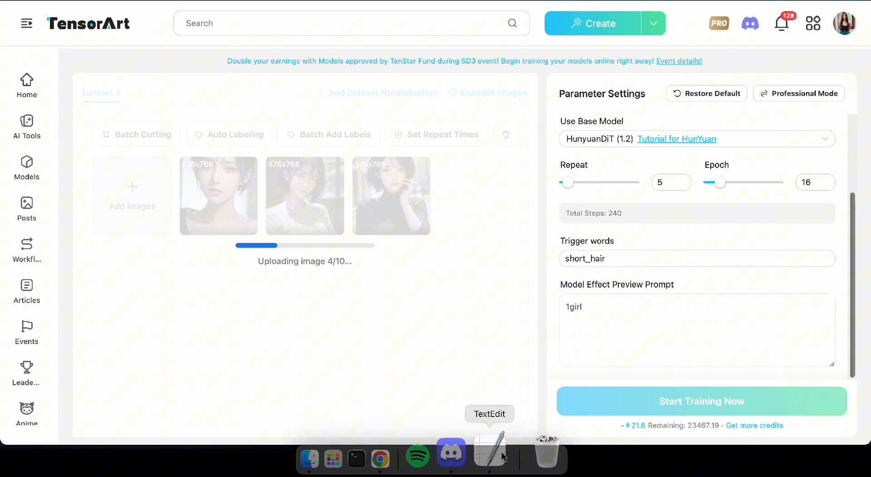
left_click(489, 449)
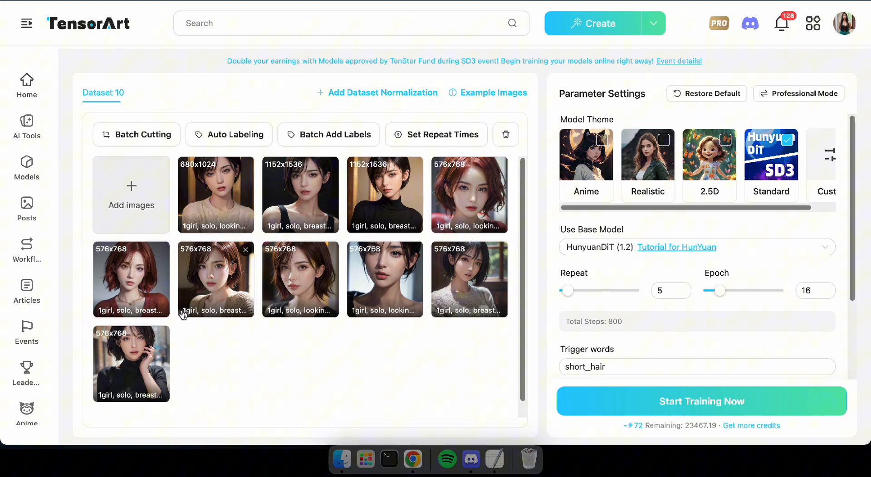
mouse_move(181, 151)
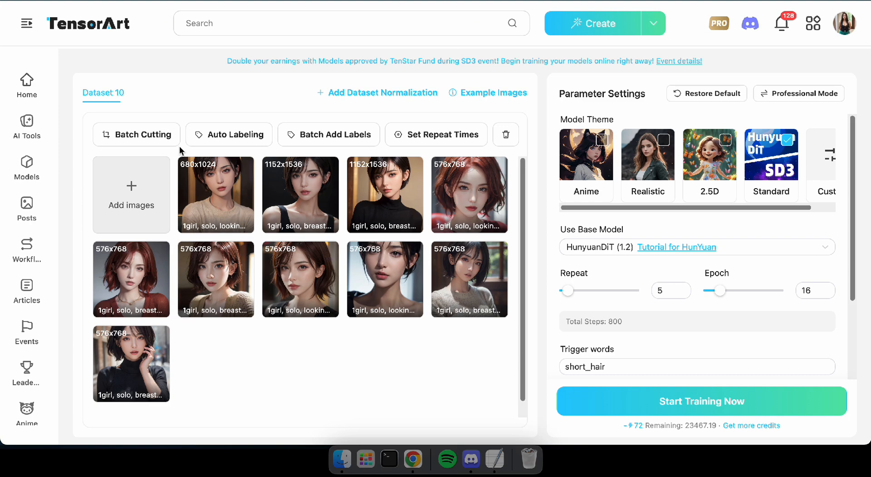
left_click(136, 134)
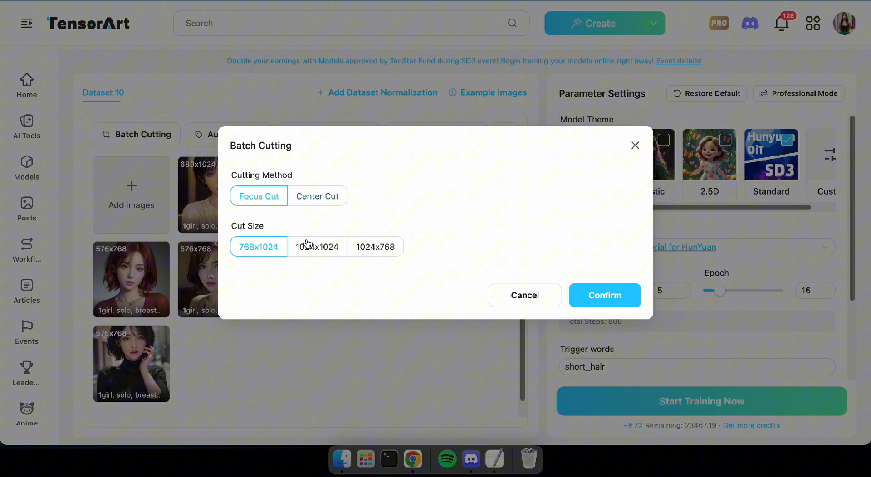
mouse_move(194, 261)
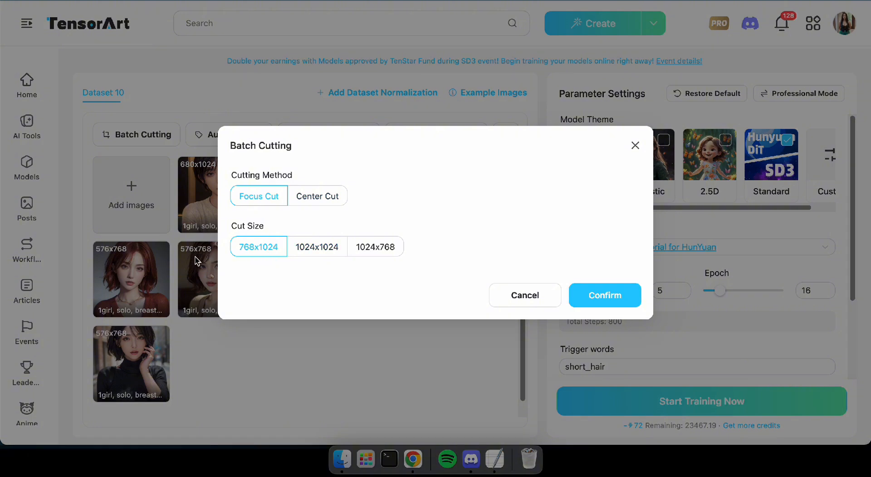
left_click(605, 294)
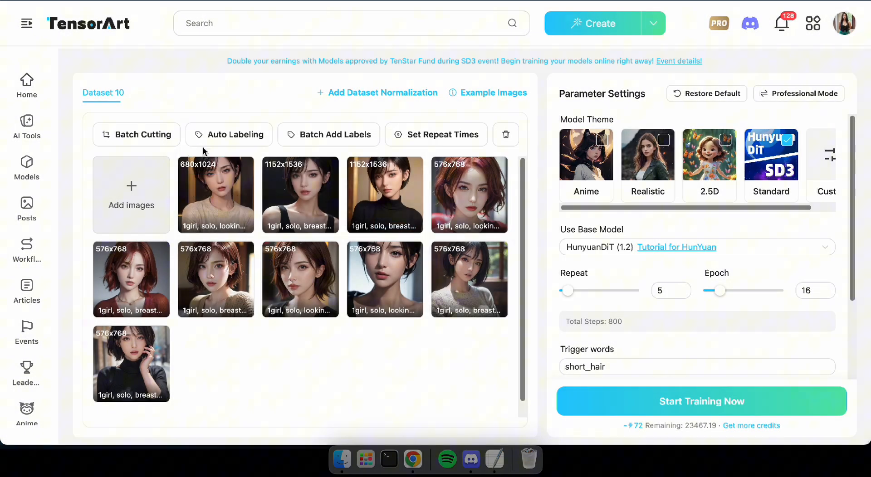
left_click(235, 134)
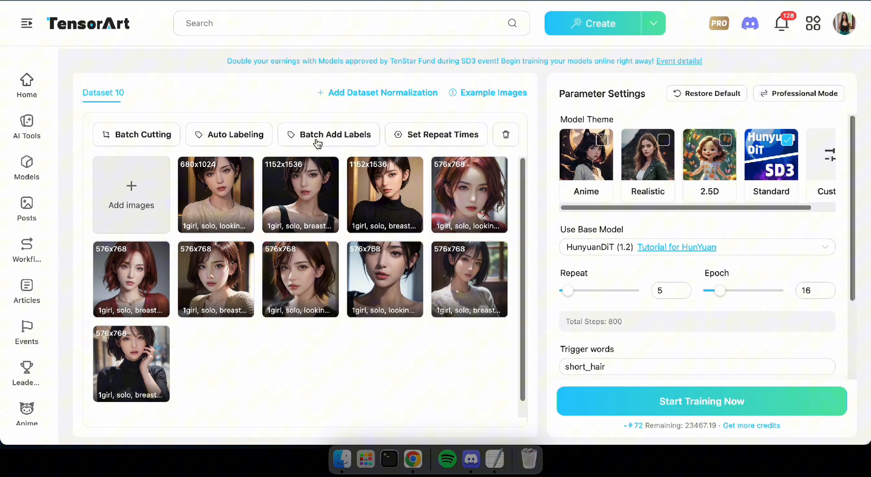
scroll("down", 3)
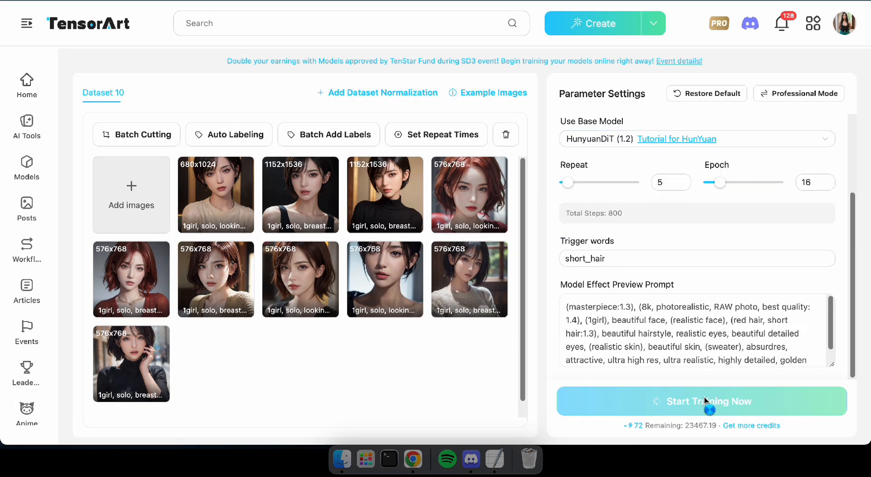
Step: Launch the LoRA training run and review the queued job page
left_click(701, 401)
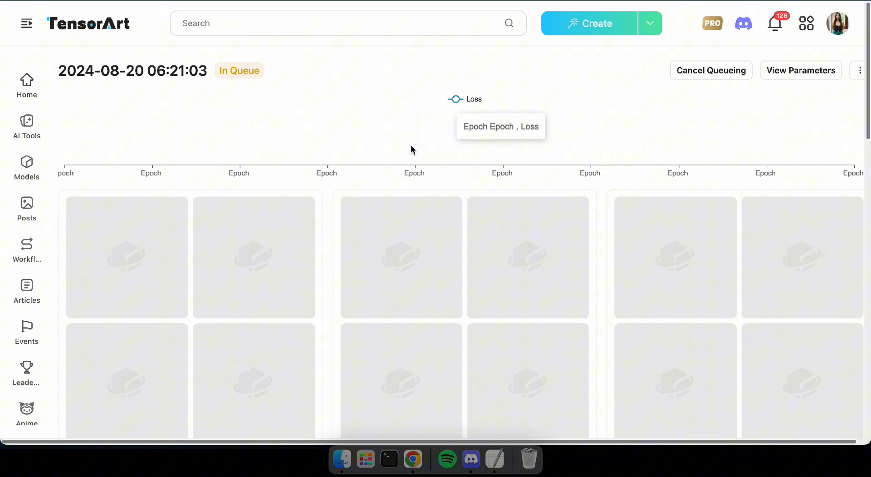
mouse_move(218, 74)
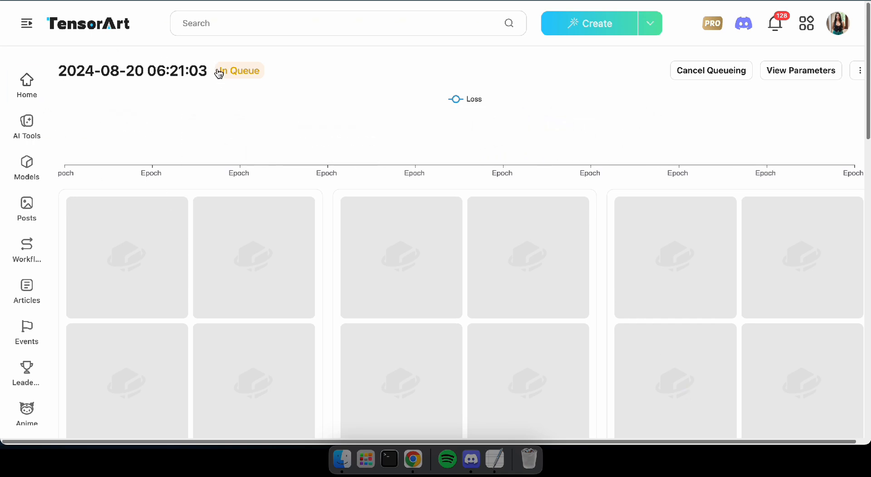
mouse_move(308, 207)
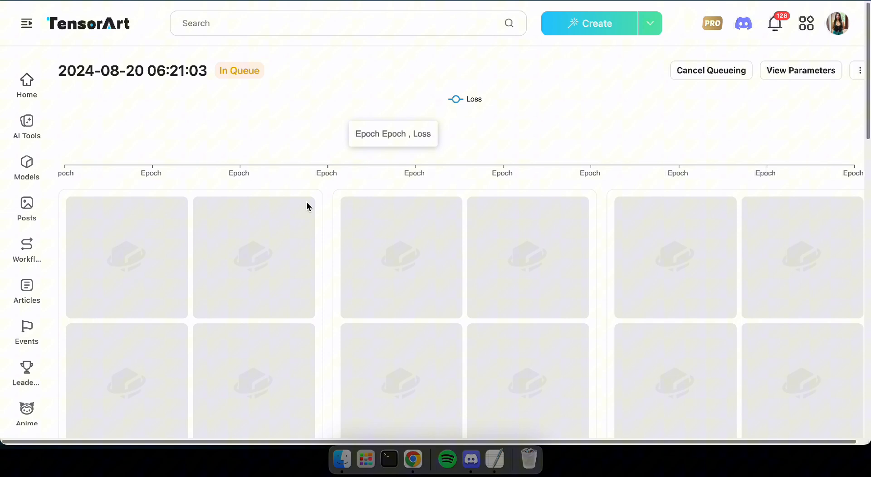
scroll("down", 3)
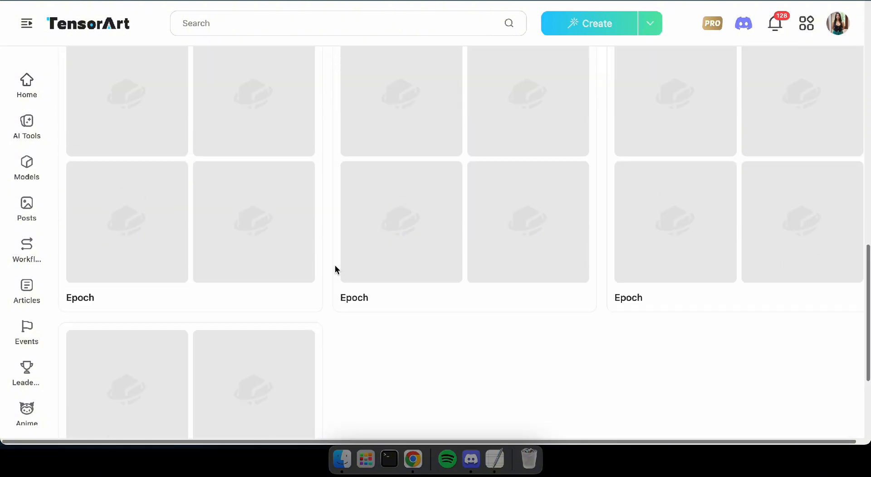
scroll("up", 3)
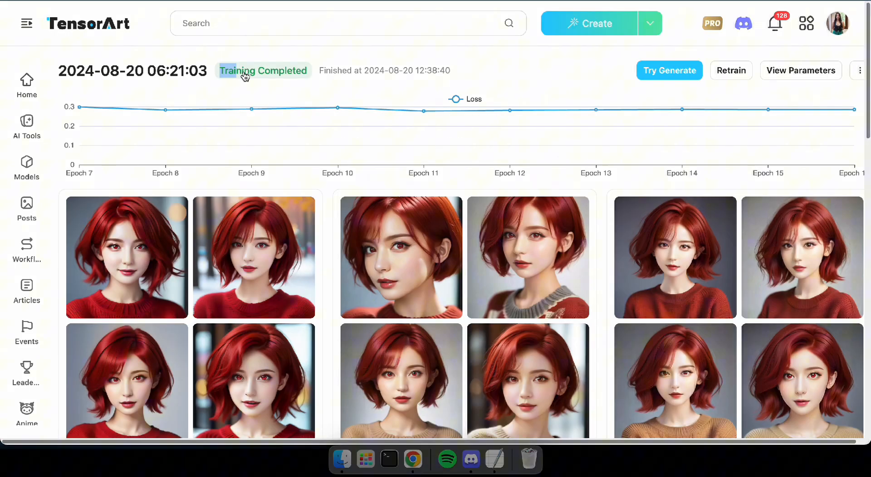
mouse_move(560, 110)
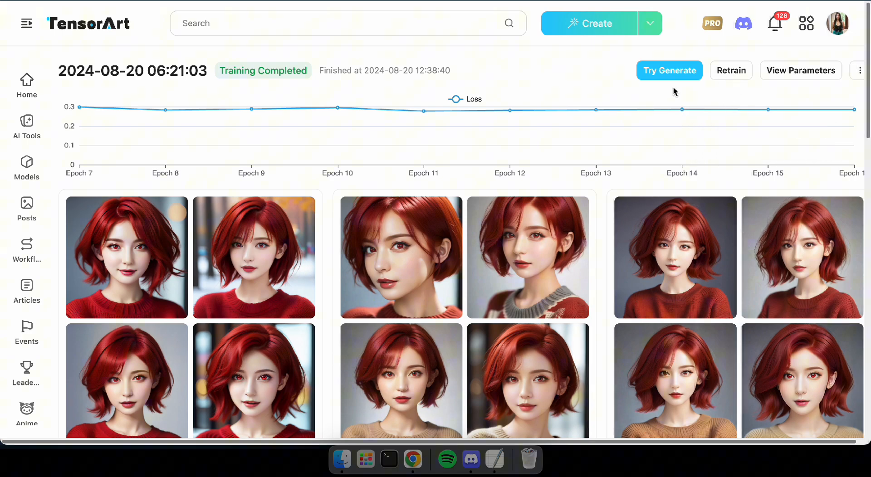
Step: Review the epoch sample portraits, enlarging one at full size
scroll("down", 3)
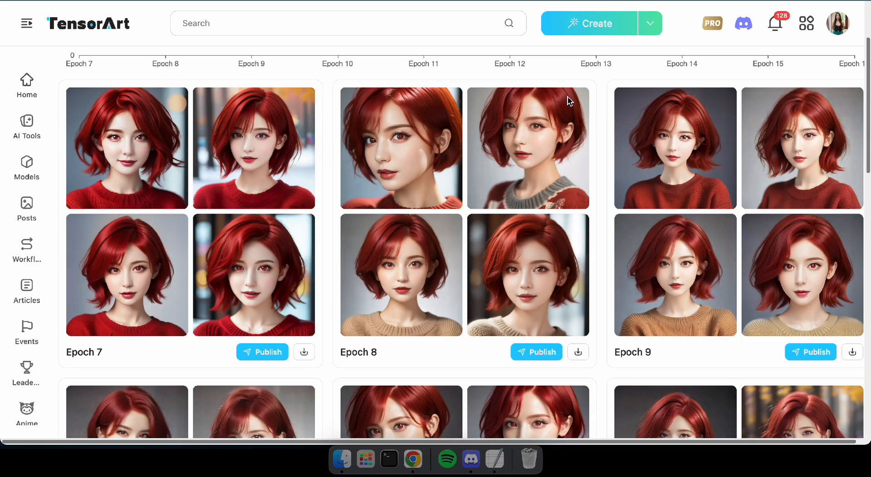
scroll("down", 3)
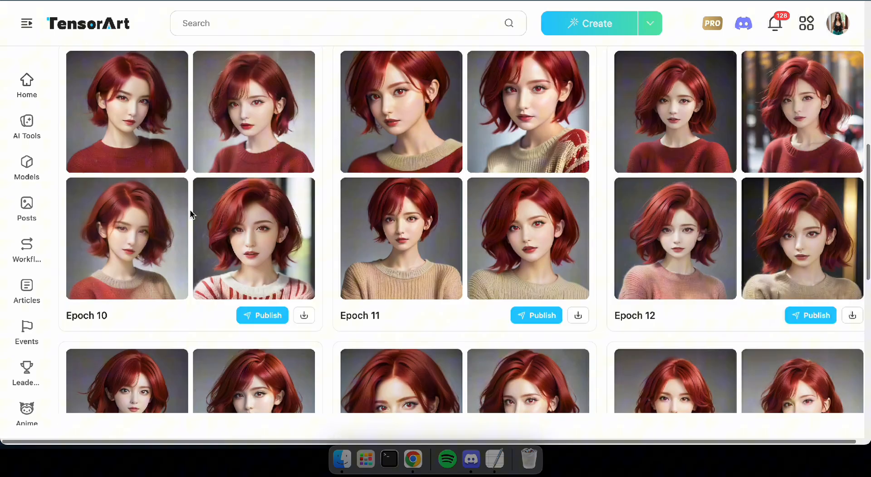
scroll("down", 3)
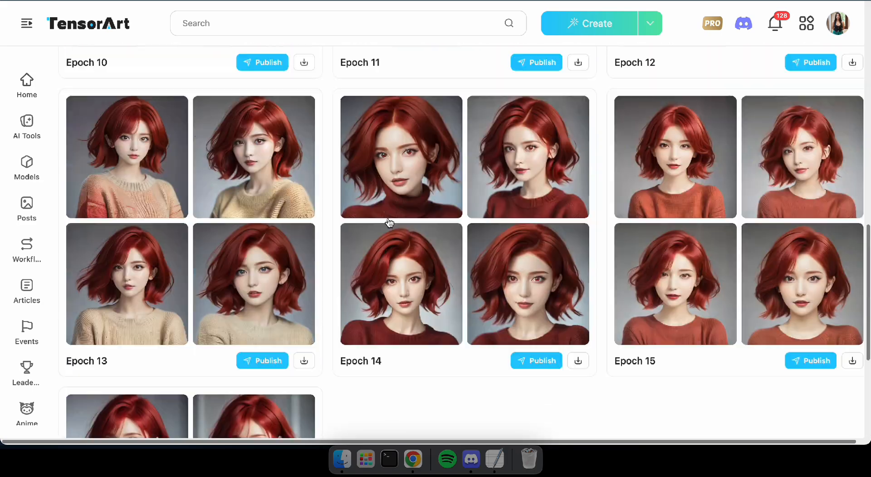
left_click(400, 157)
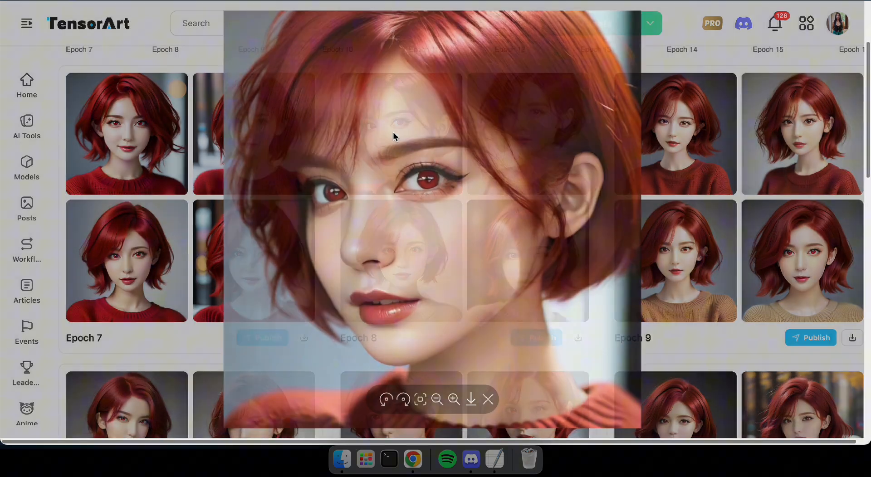
left_click(488, 400)
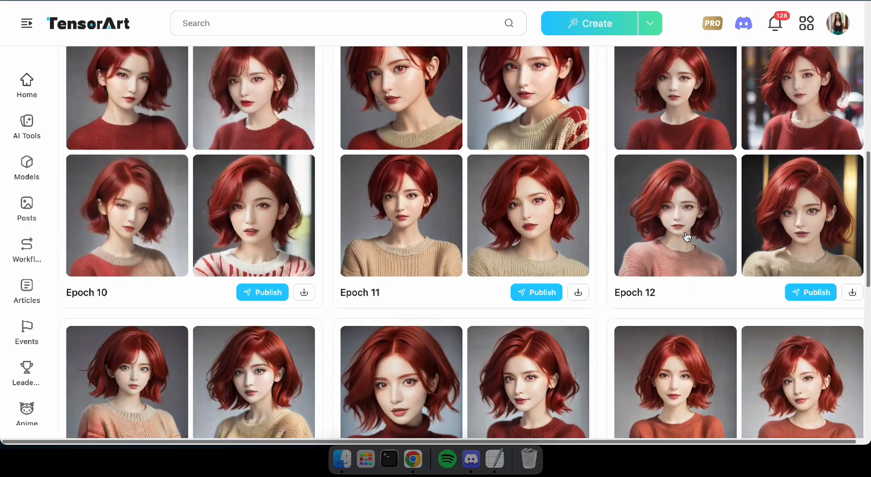
Step: Start publishing the Epoch 16 model version
scroll("down", 3)
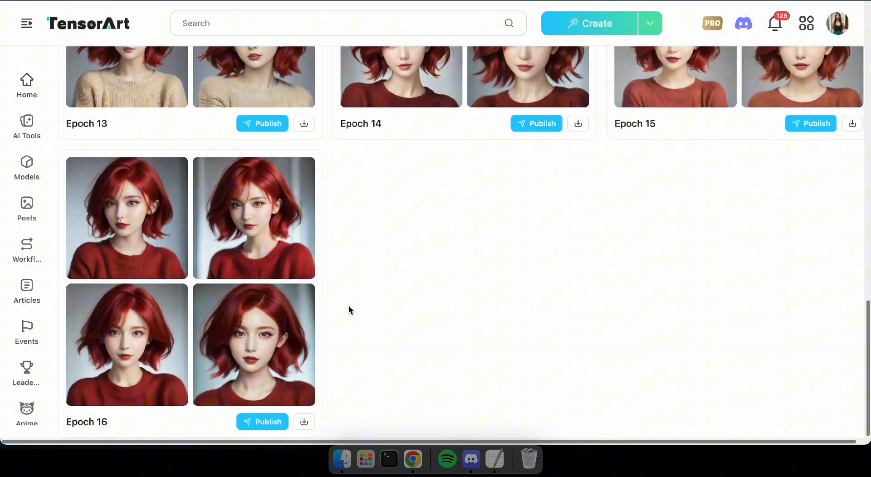
mouse_move(521, 306)
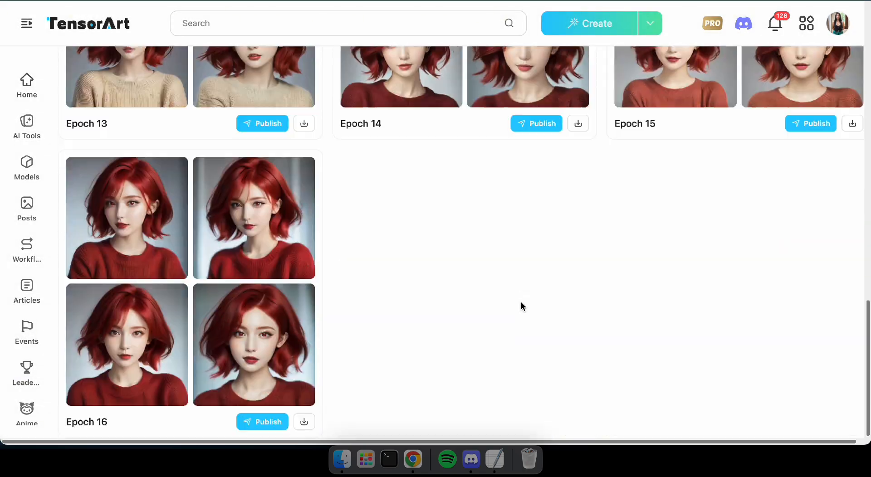
mouse_move(223, 419)
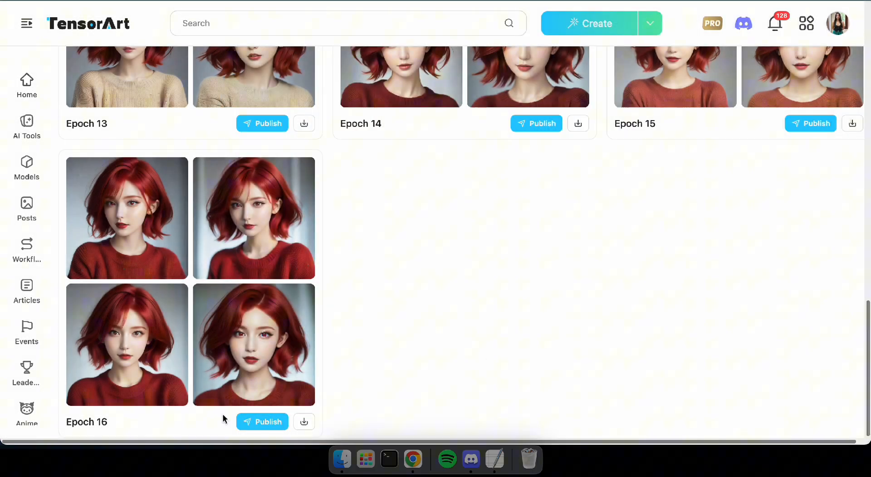
left_click(262, 422)
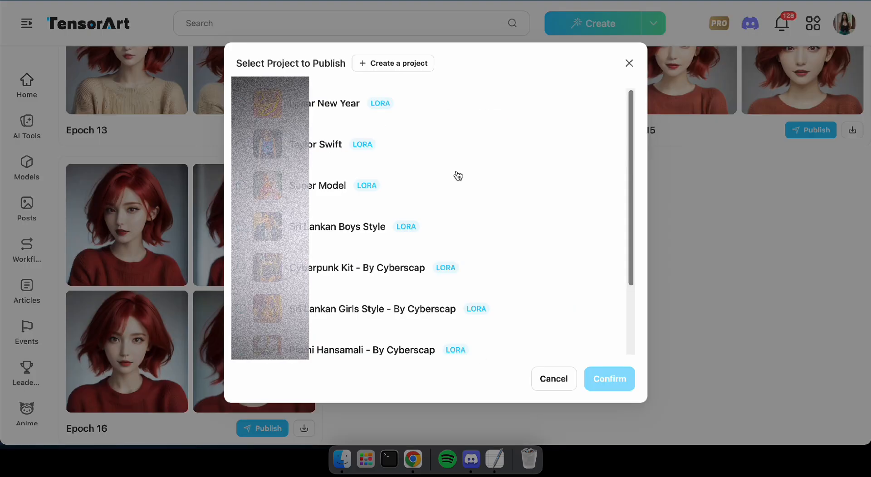
mouse_move(395, 68)
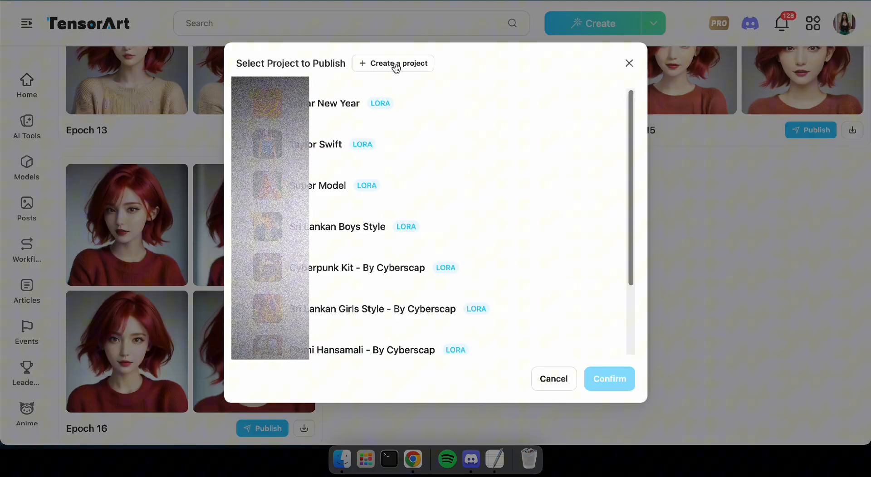
Step: Create the Short Hair Portrait project in the Anime channel with its girl tags
left_click(397, 62)
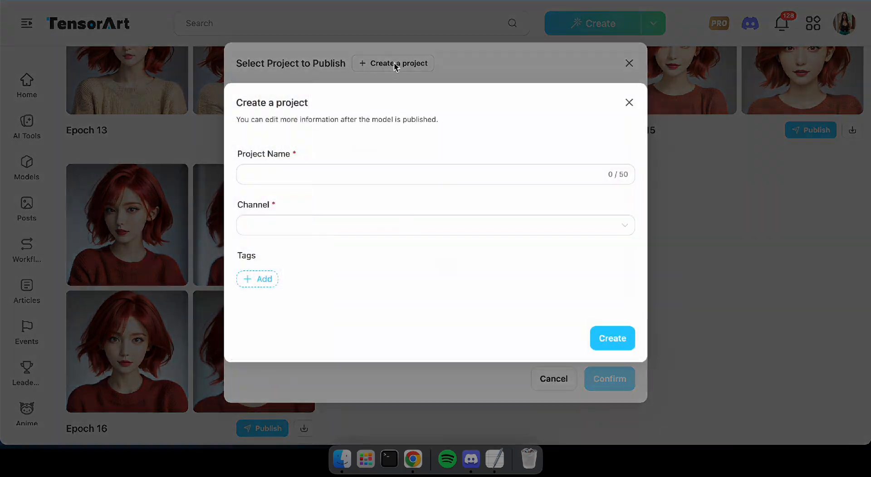
left_click(435, 174)
type("Short Hair Portrait")
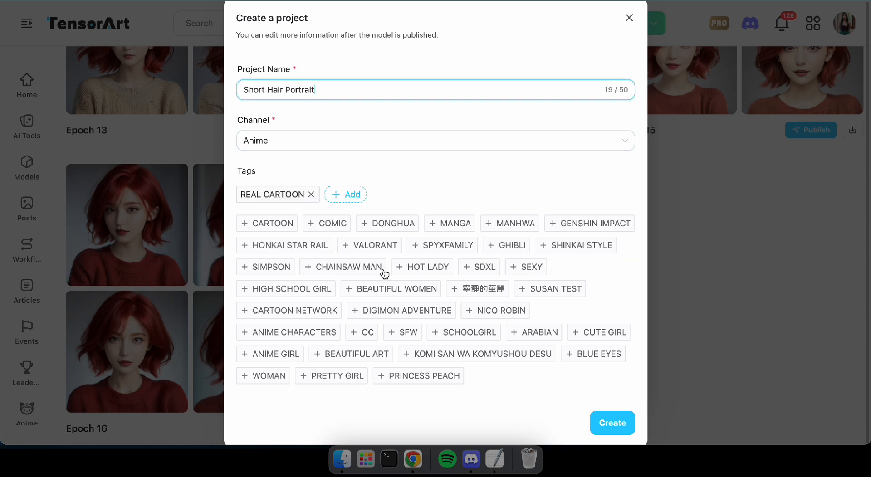
left_click(612, 423)
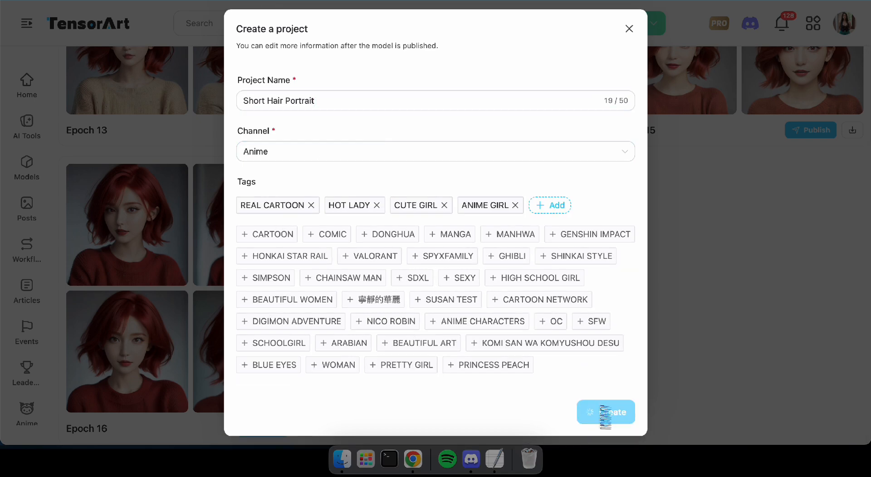
left_click(605, 412)
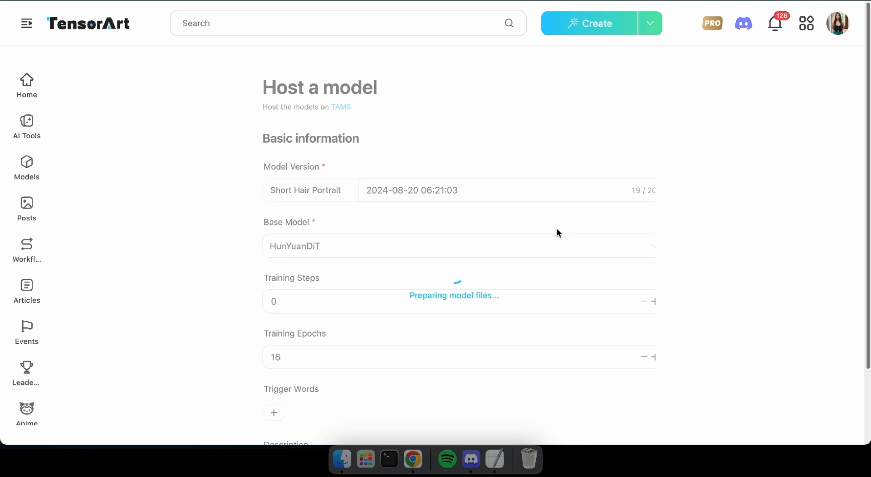
Step: Publish the model as version v1 with trigger word short_hair
scroll("down", 3)
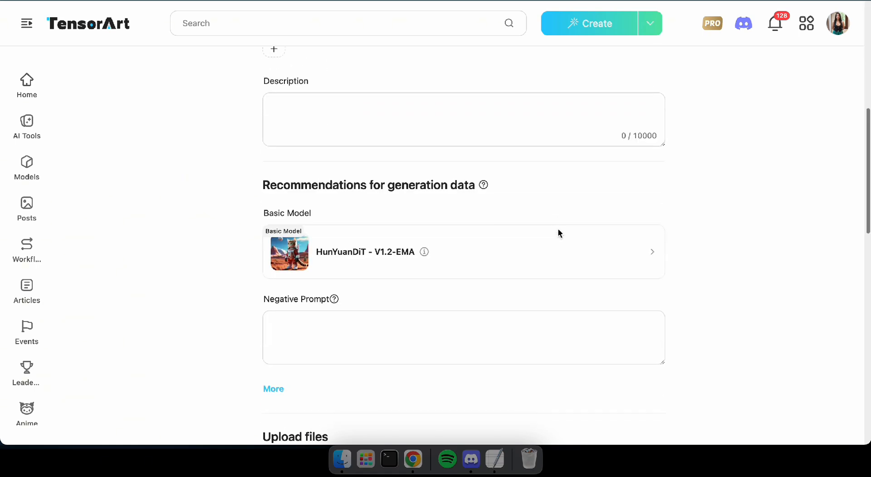
scroll("up", 3)
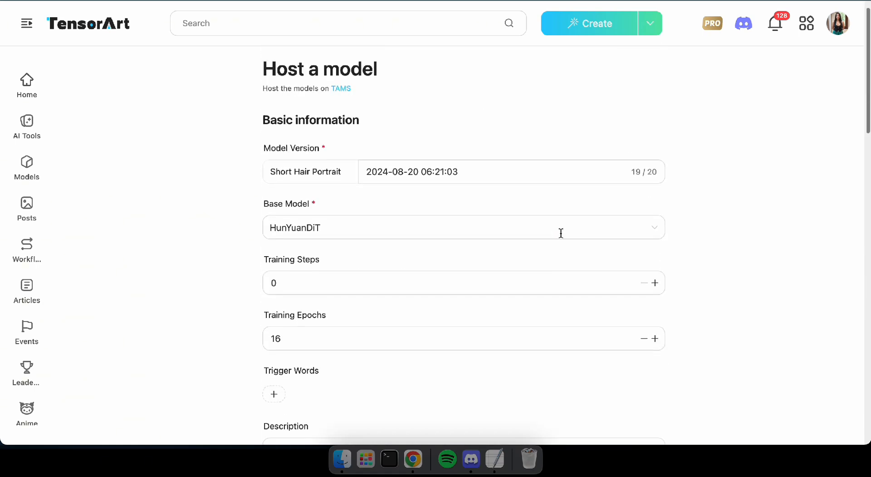
type("v")
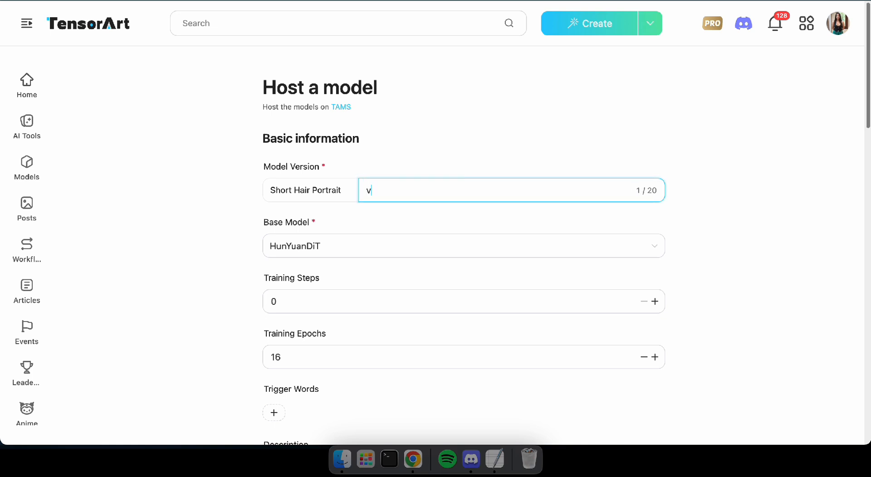
type("1")
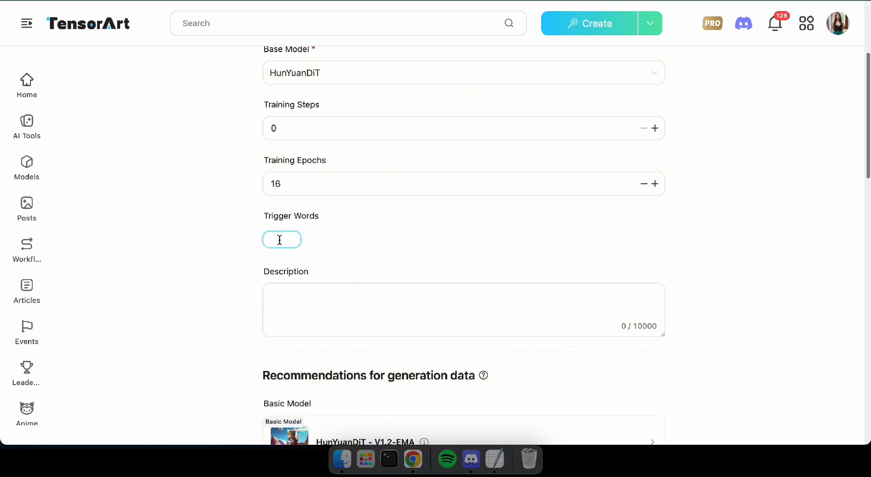
type("short_")
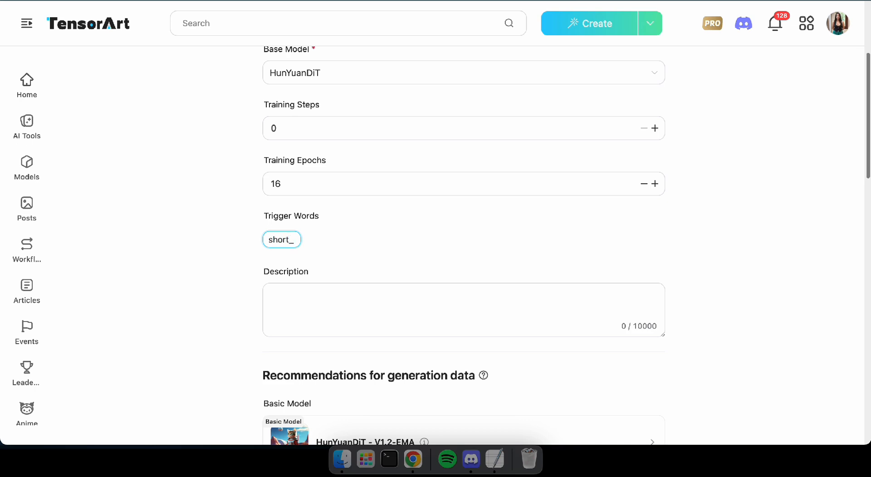
scroll("down", 3)
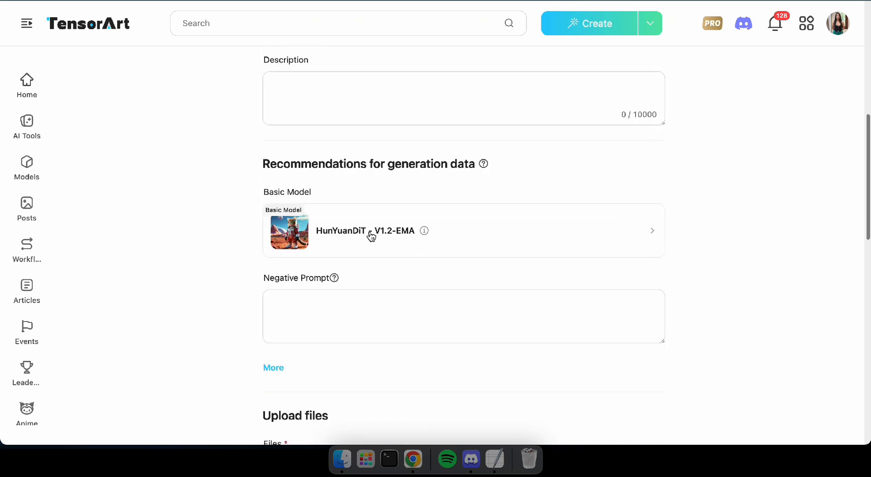
scroll("down", 3)
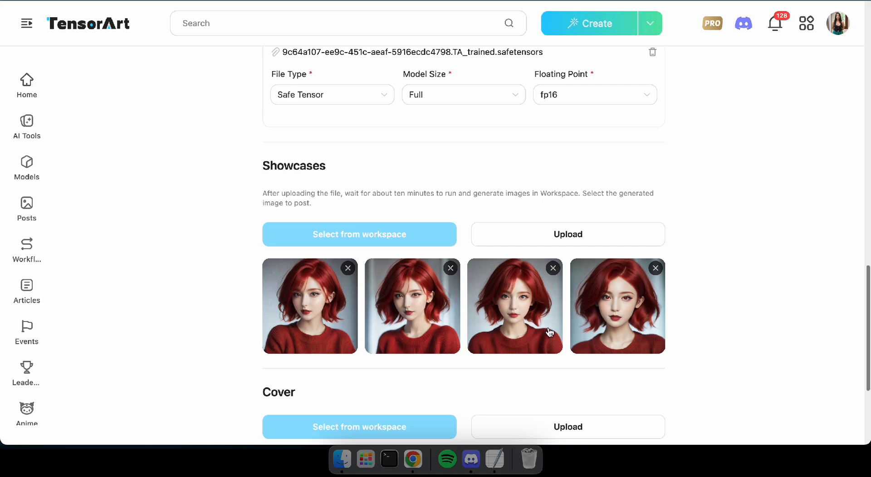
scroll("down", 3)
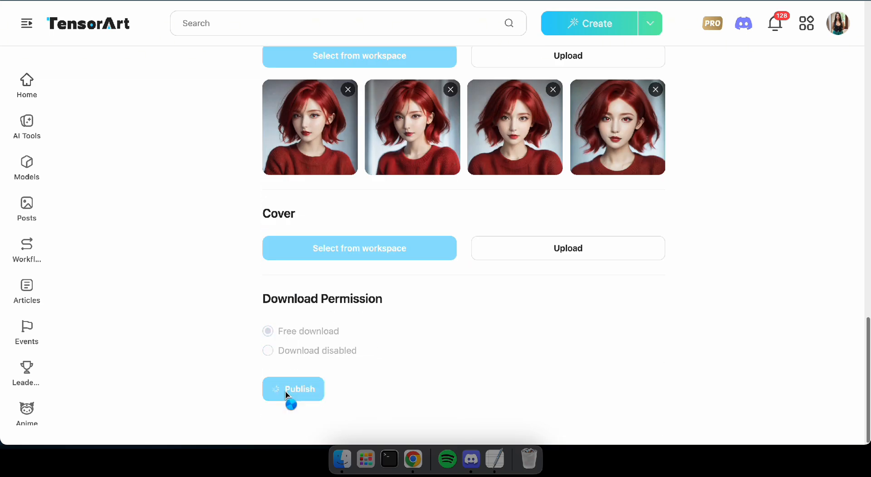
left_click(293, 389)
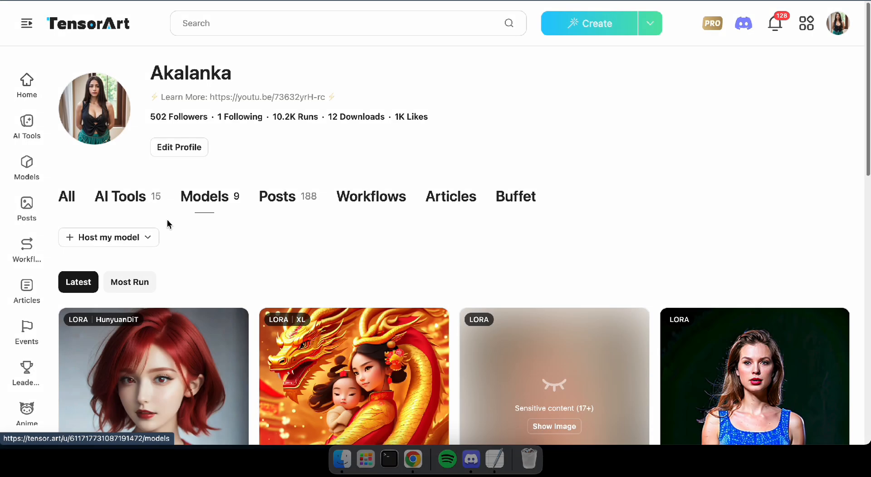
Step: Run the newly published Short Hair Portrait model for image generation
left_click(154, 377)
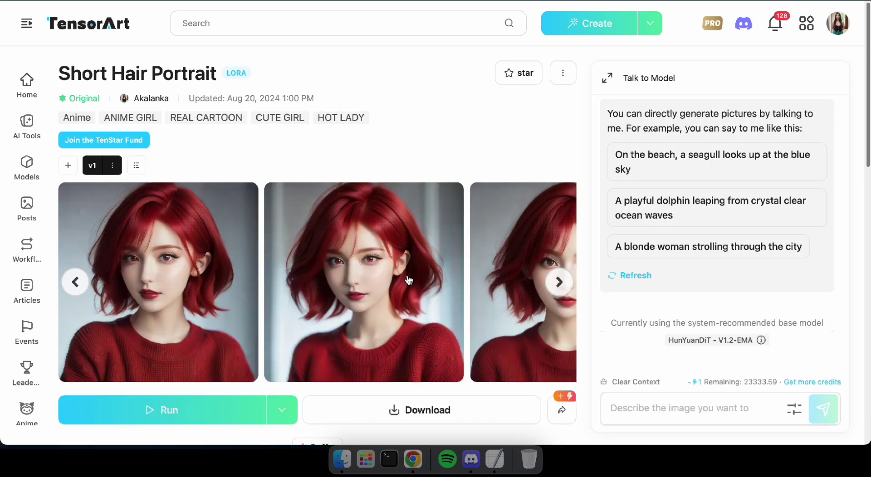
scroll("down", 3)
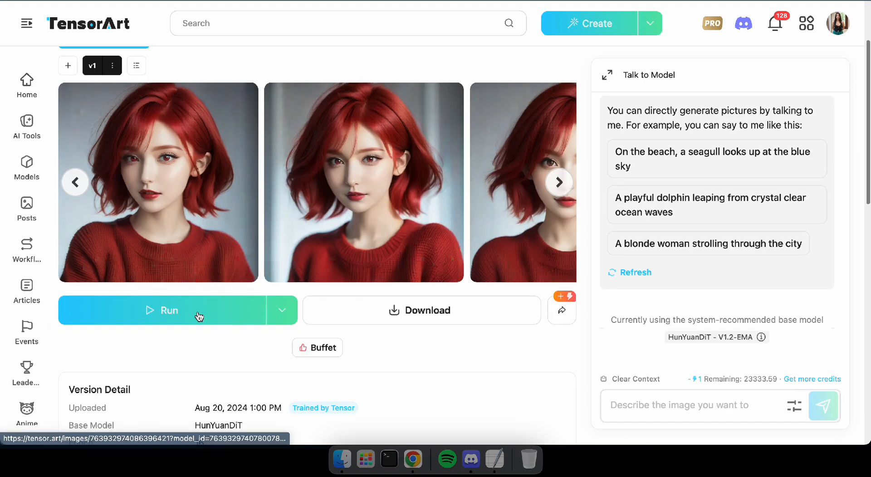
left_click(161, 310)
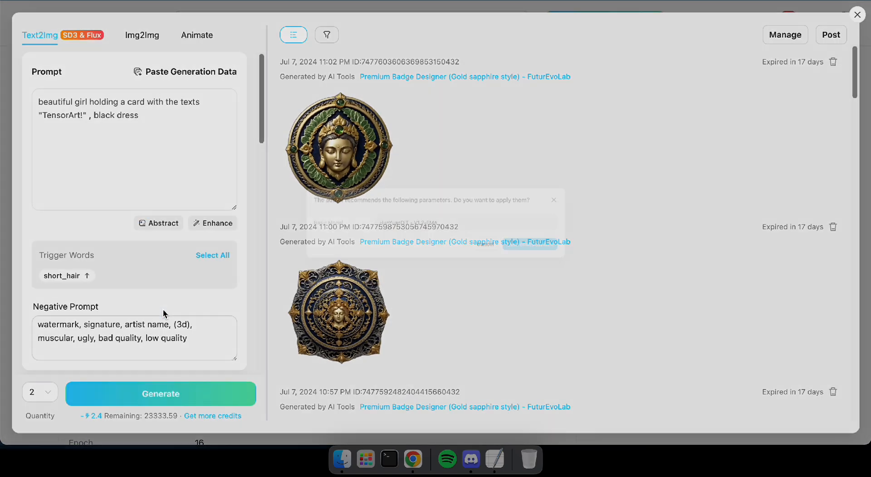
Step: Dismiss the parameter suggestion and remove the Detail Enhancer LoRA
left_click(554, 199)
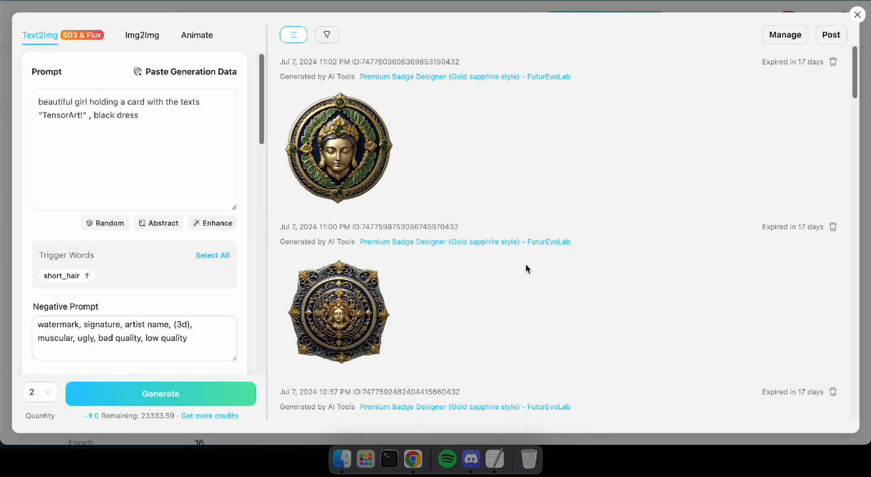
scroll("down", 3)
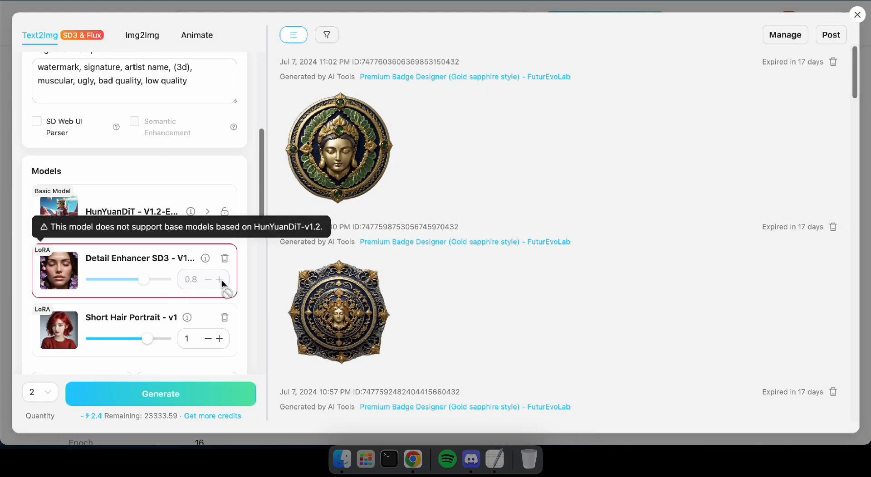
left_click(225, 257)
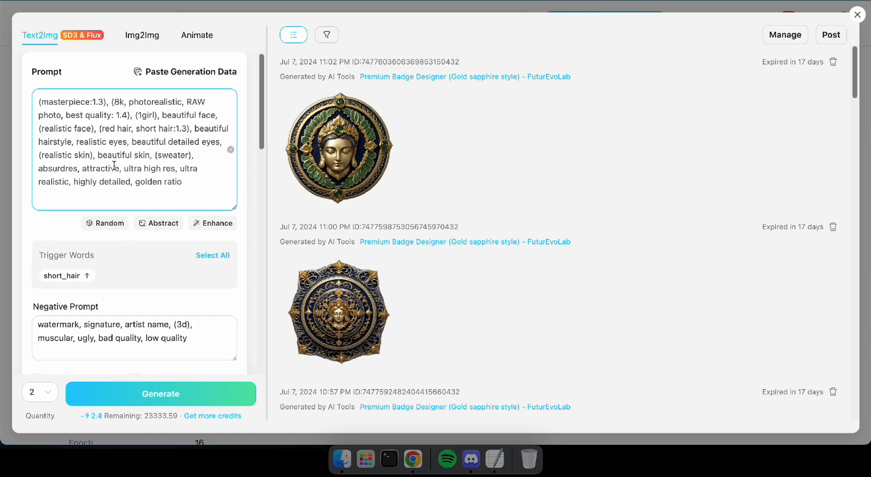
Step: Raise the sampling steps to 25 for the red short-hair prompt
scroll("down", 3)
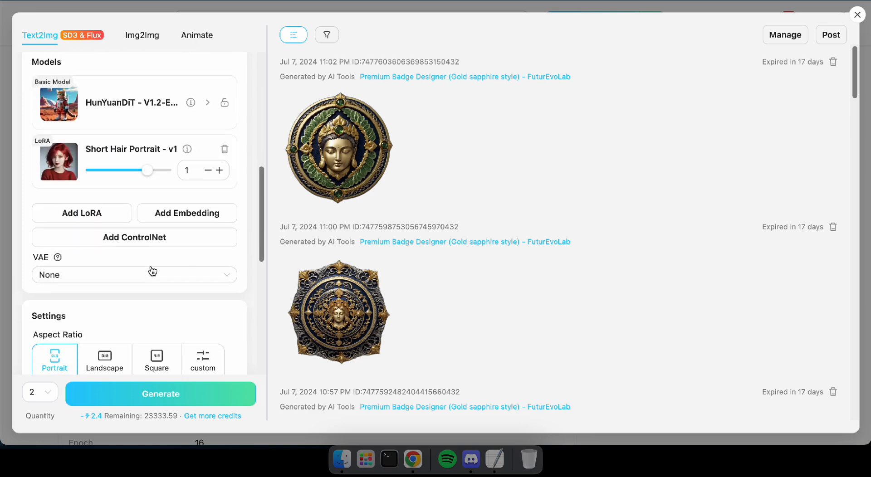
scroll("down", 3)
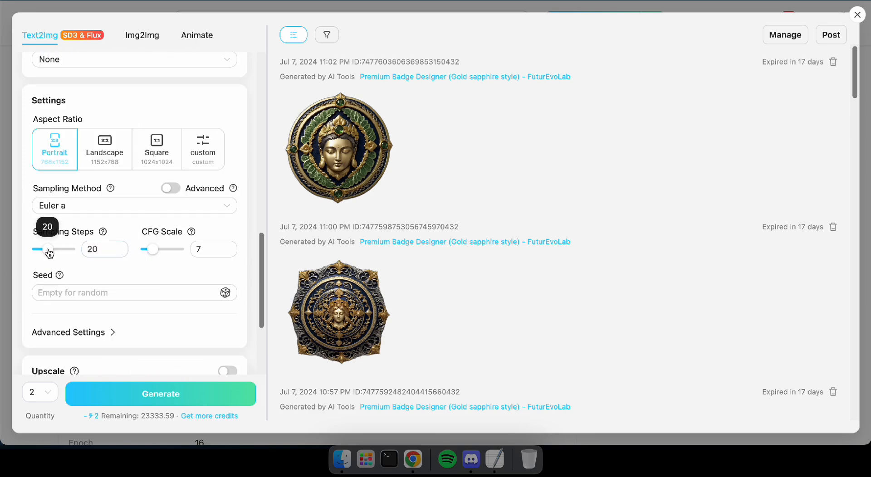
left_click(160, 394)
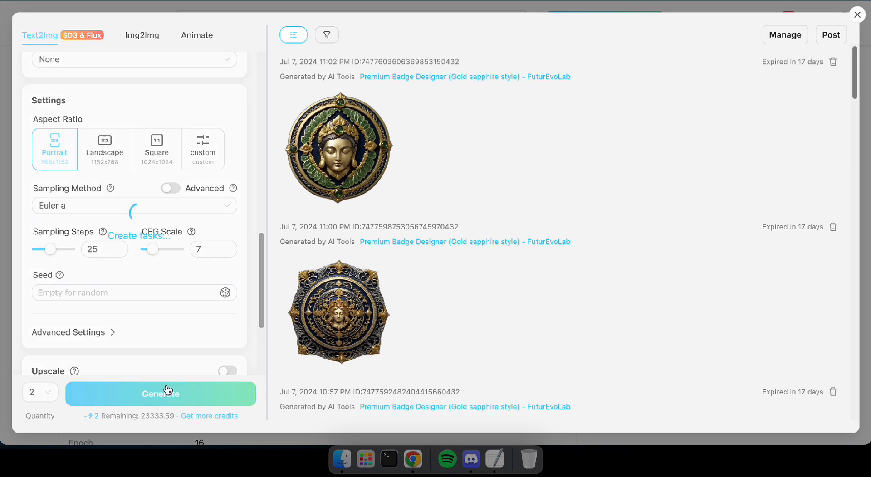
Step: Generate the two red short-hair portraits and inspect each one enlarged
left_click(160, 393)
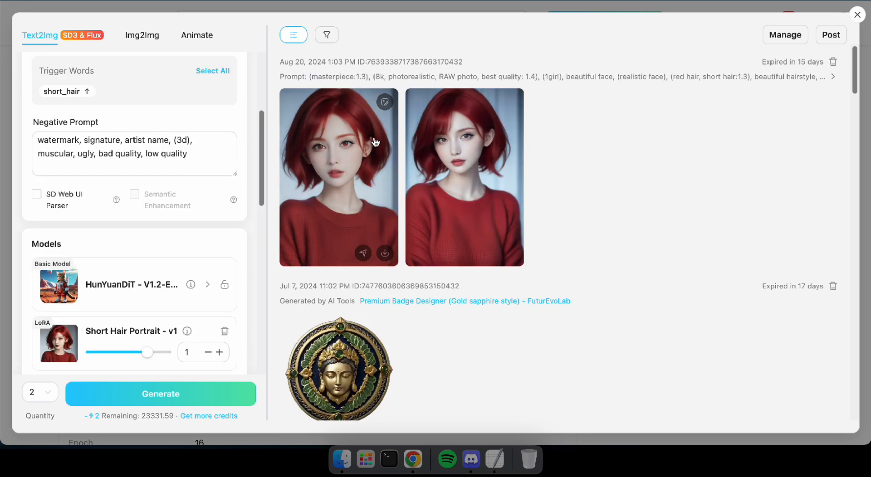
left_click(339, 177)
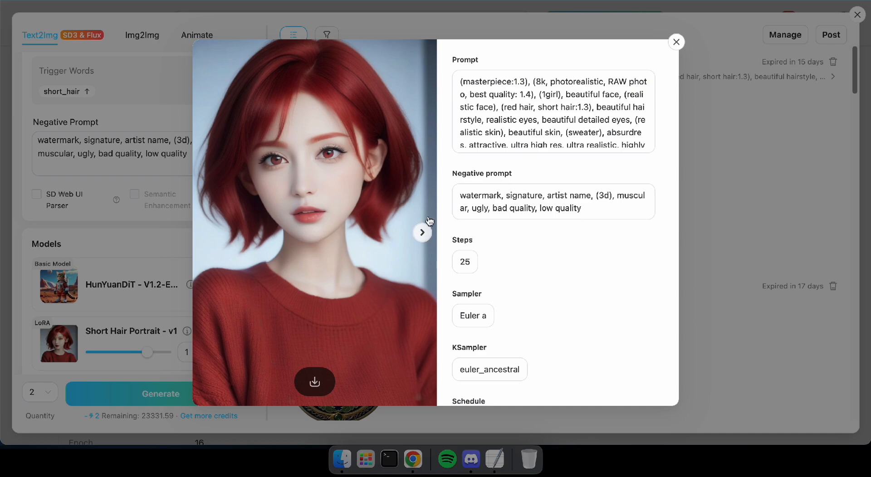
left_click(676, 42)
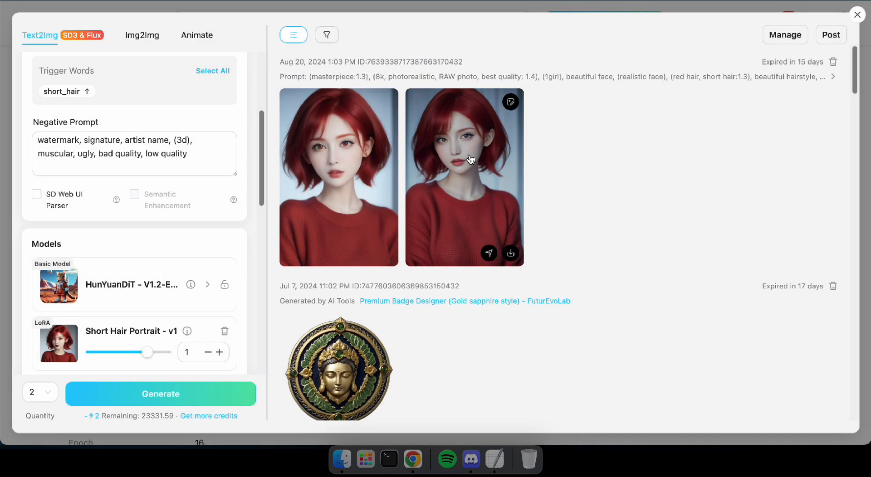
left_click(464, 178)
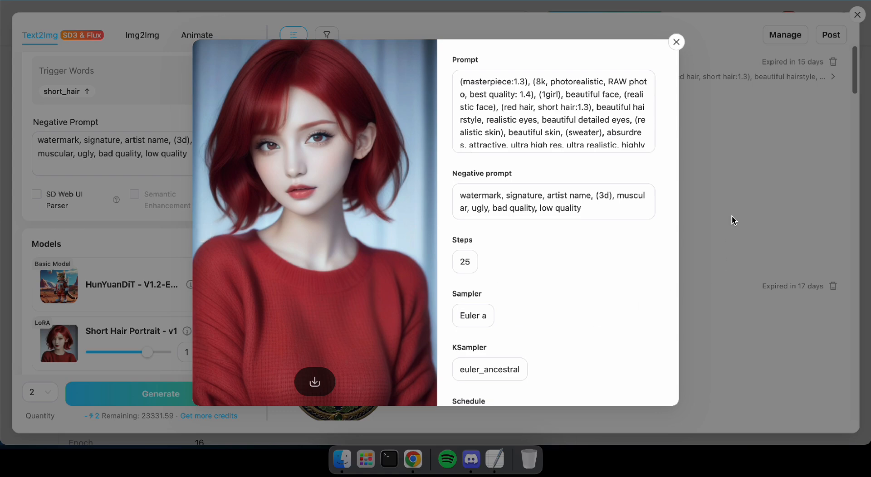
left_click(676, 41)
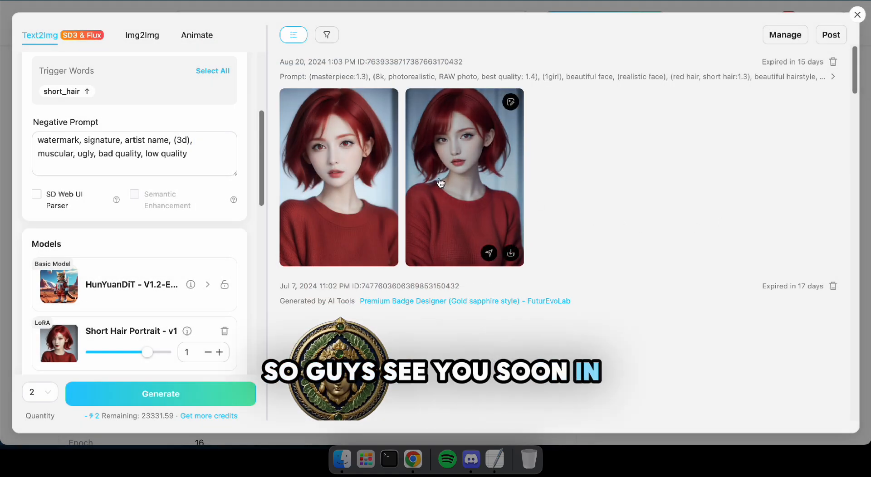